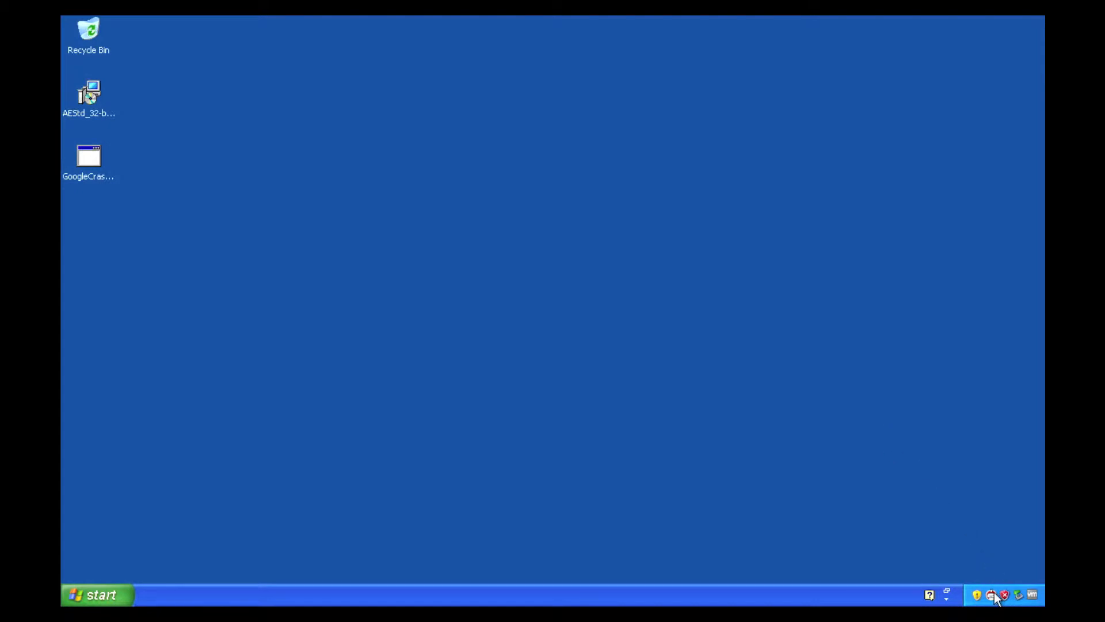
Log in to Anti-Executable as administrator from the system tray, confirming the password
click(991, 594)
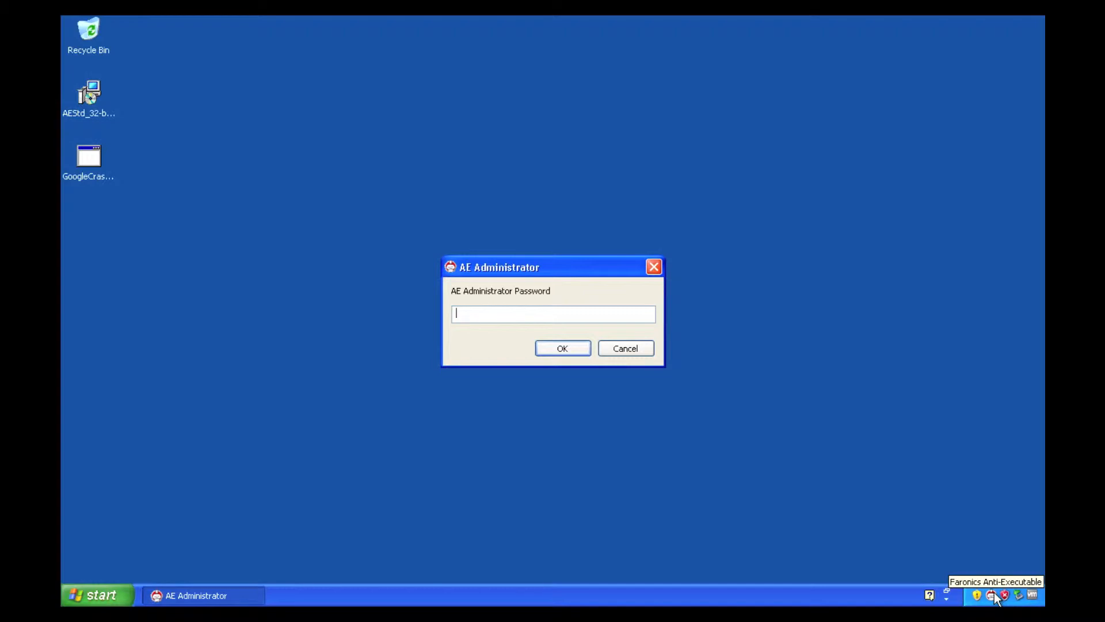
click(562, 348)
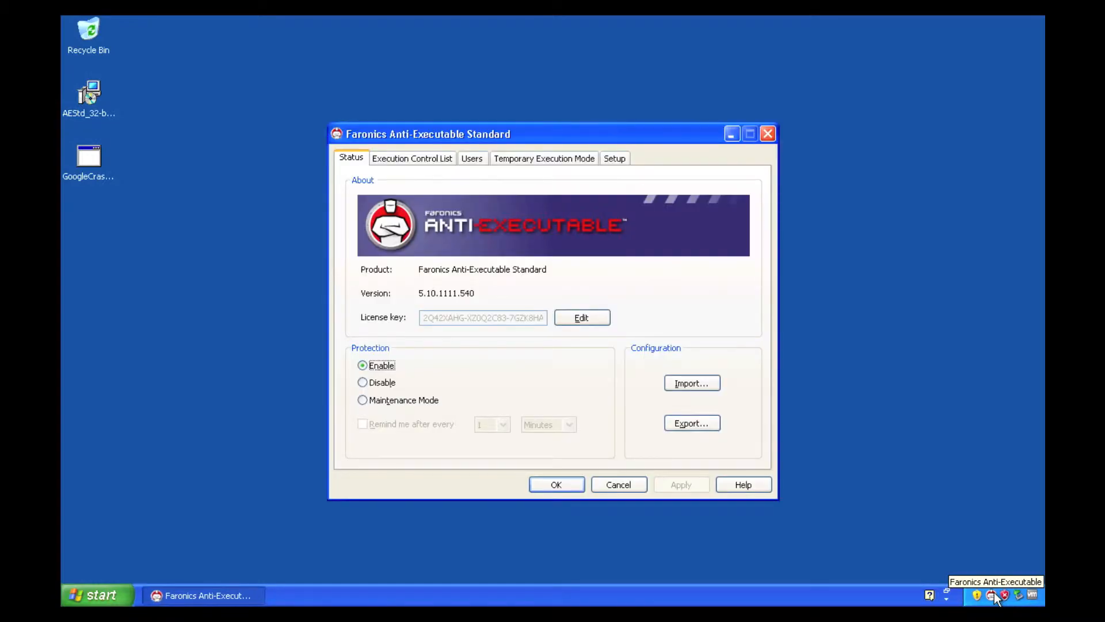
mouse_move(515, 181)
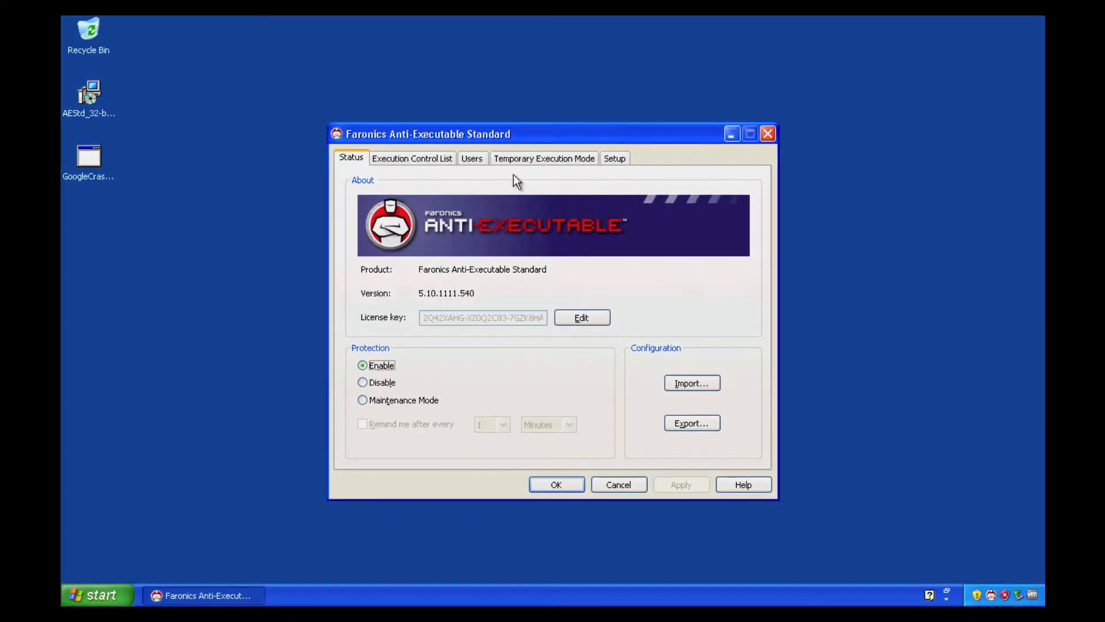
Show the Users settings and select the existing administrator trusted user entry
click(472, 158)
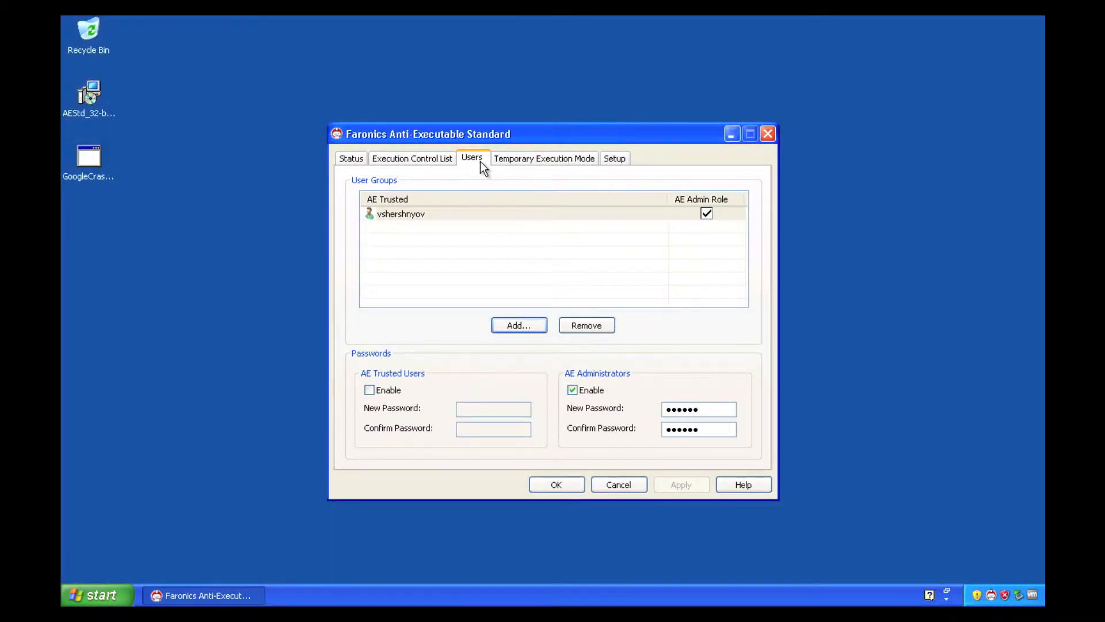
mouse_move(492, 184)
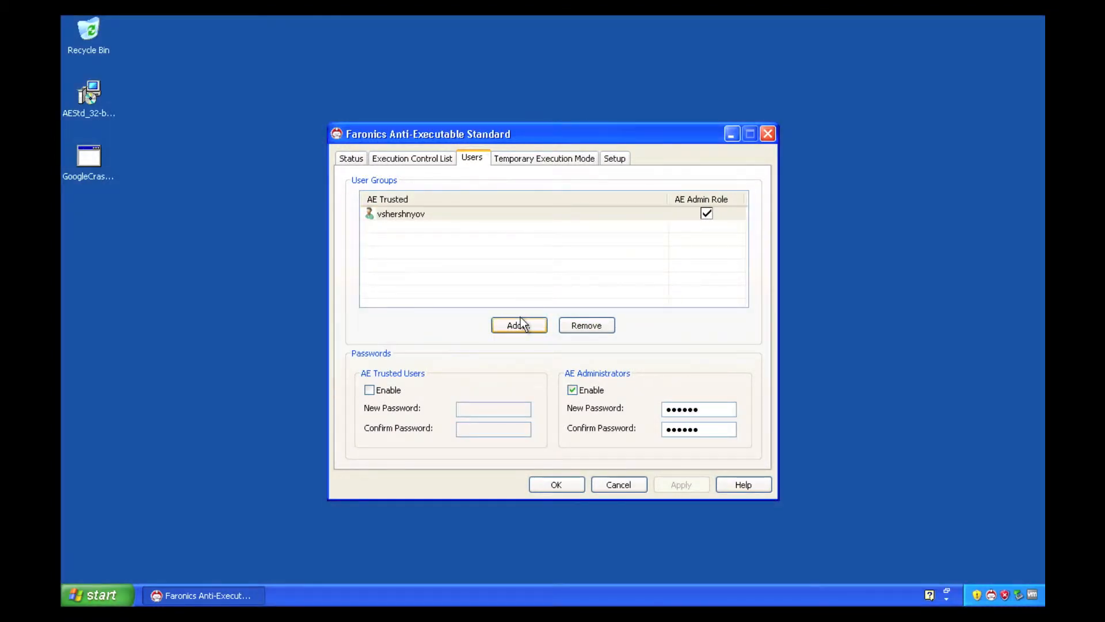
click(423, 214)
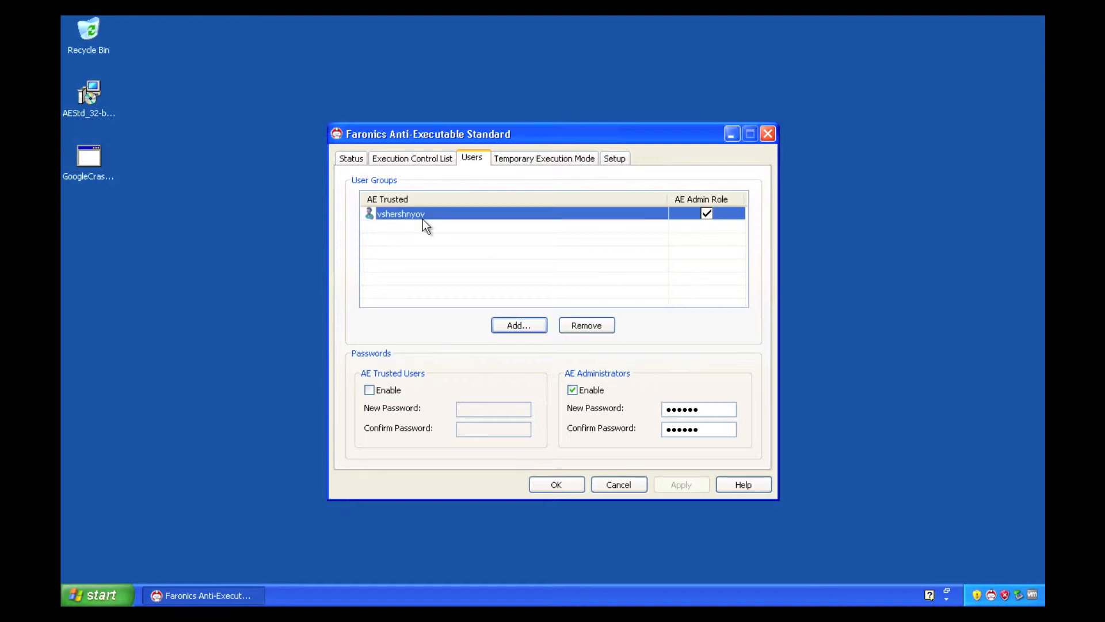
mouse_move(477, 275)
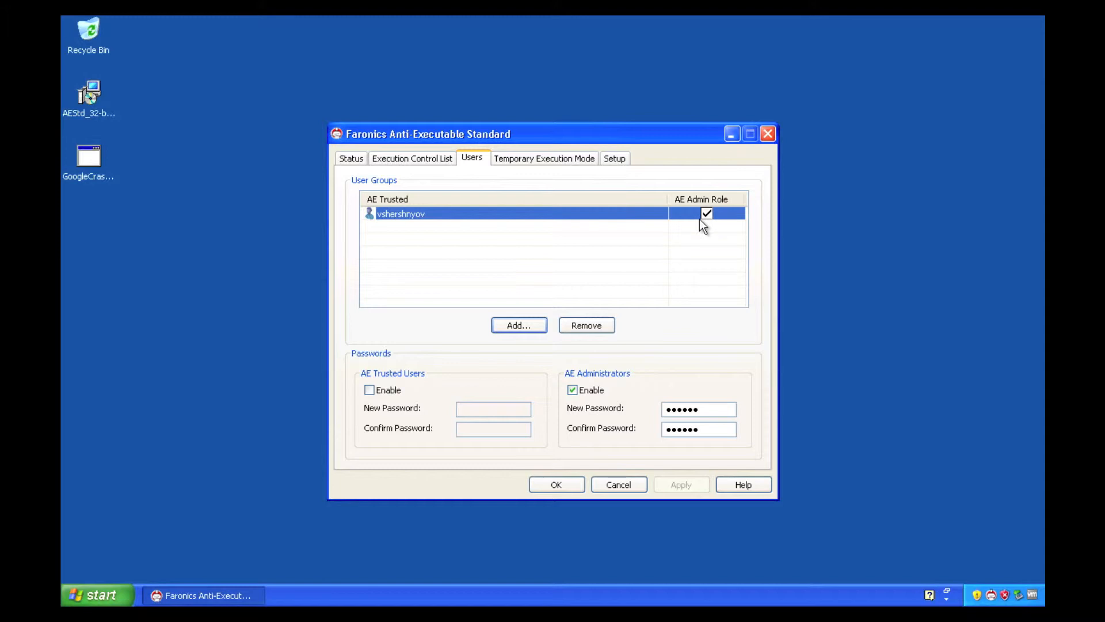
Add 'testuser' as a new trusted user without the administrator role
click(518, 325)
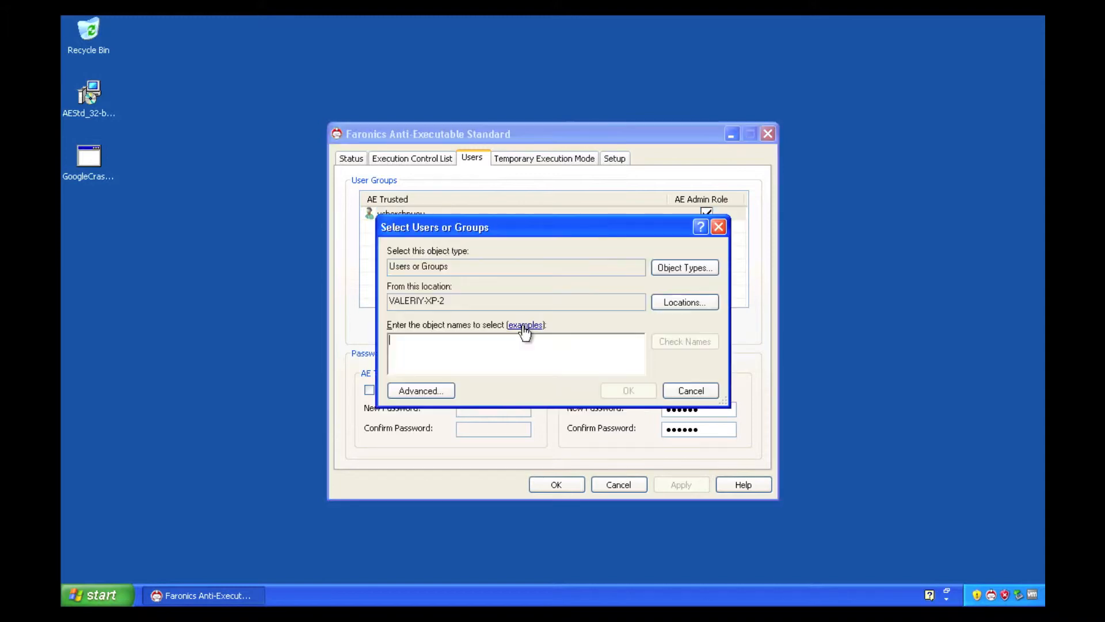
mouse_move(538, 299)
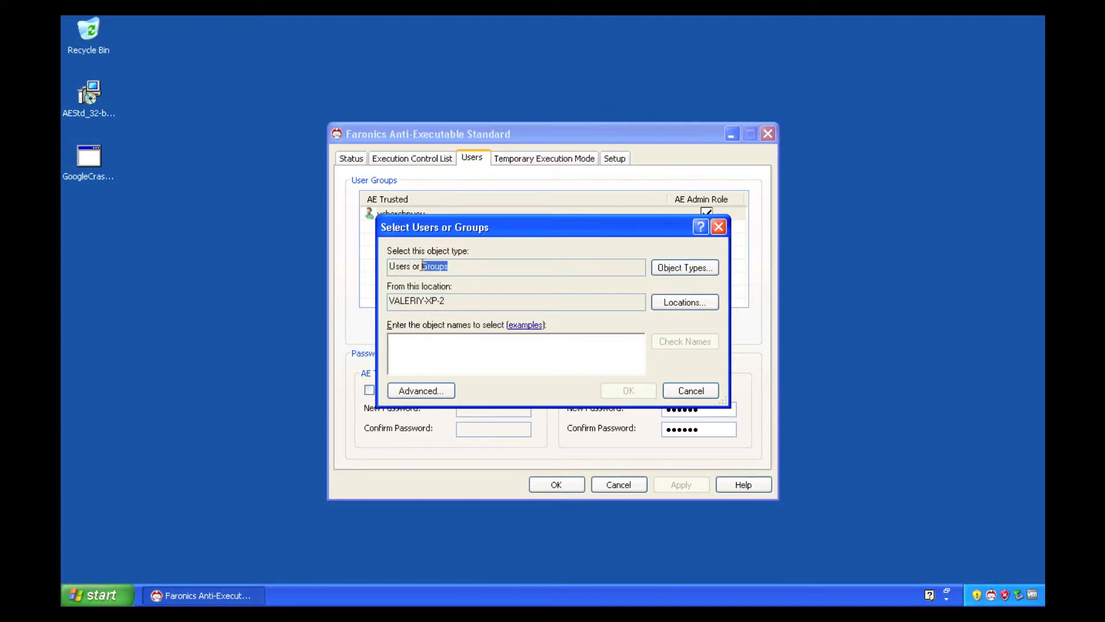
mouse_move(467, 304)
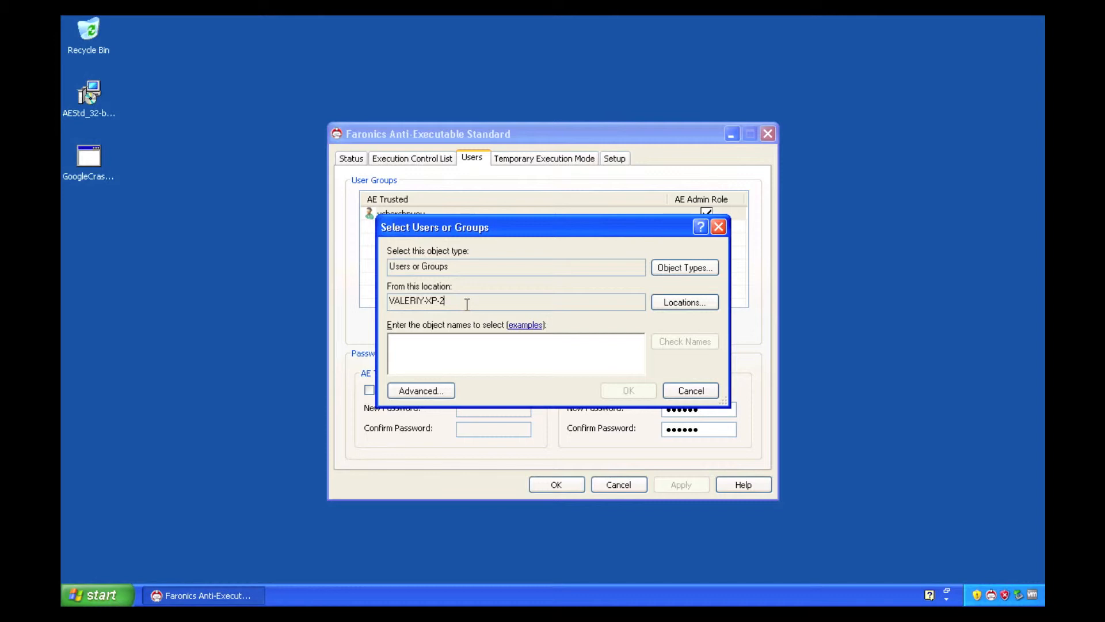
click(449, 353)
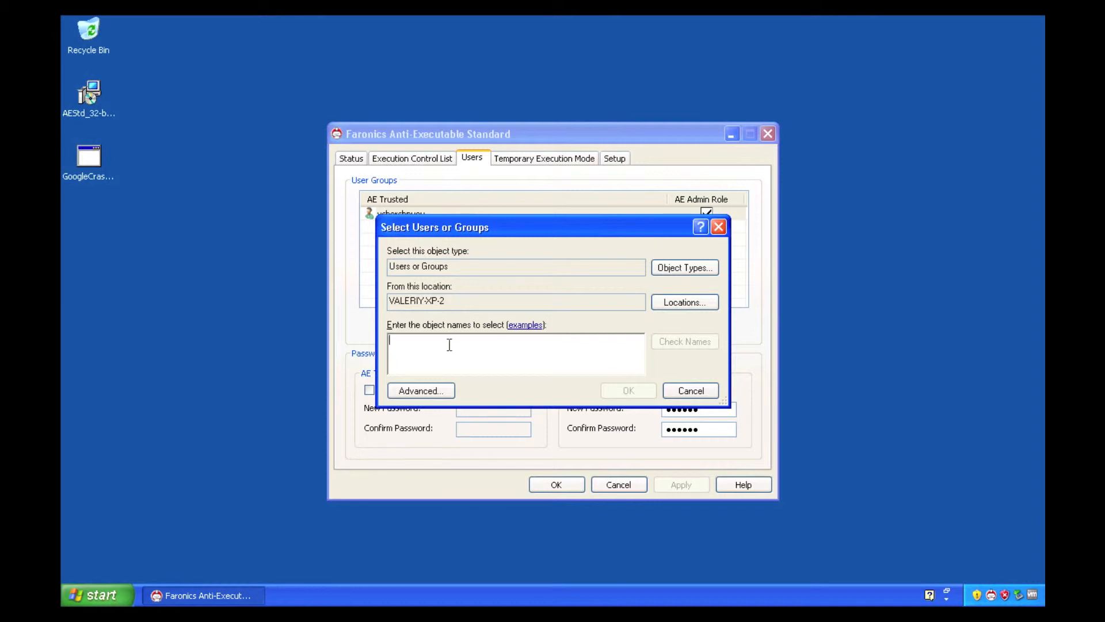
text(test)
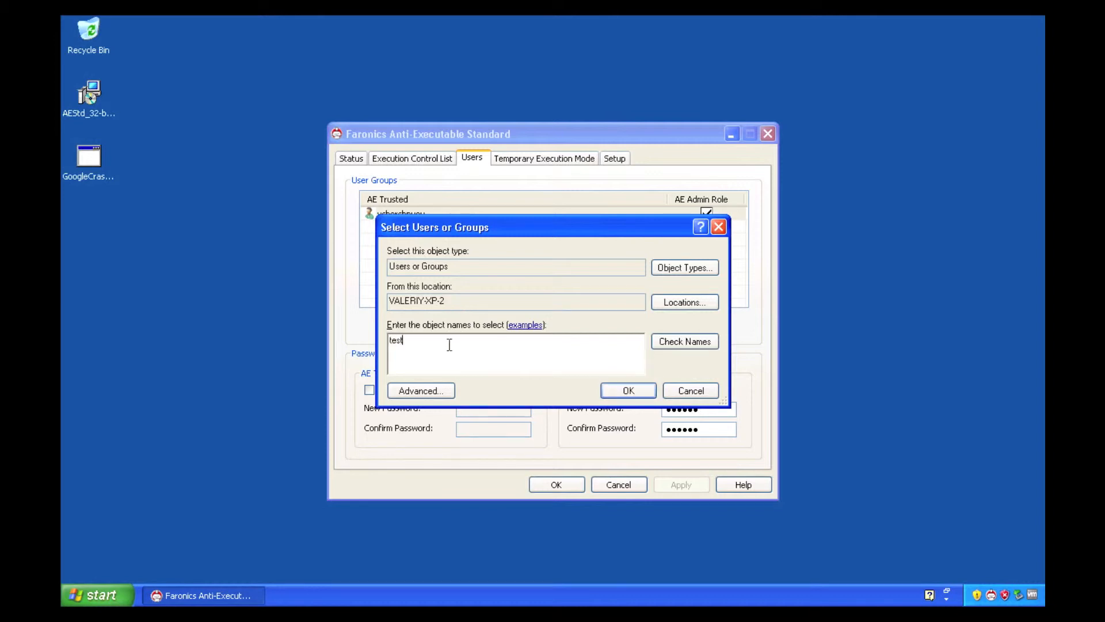
text(user)
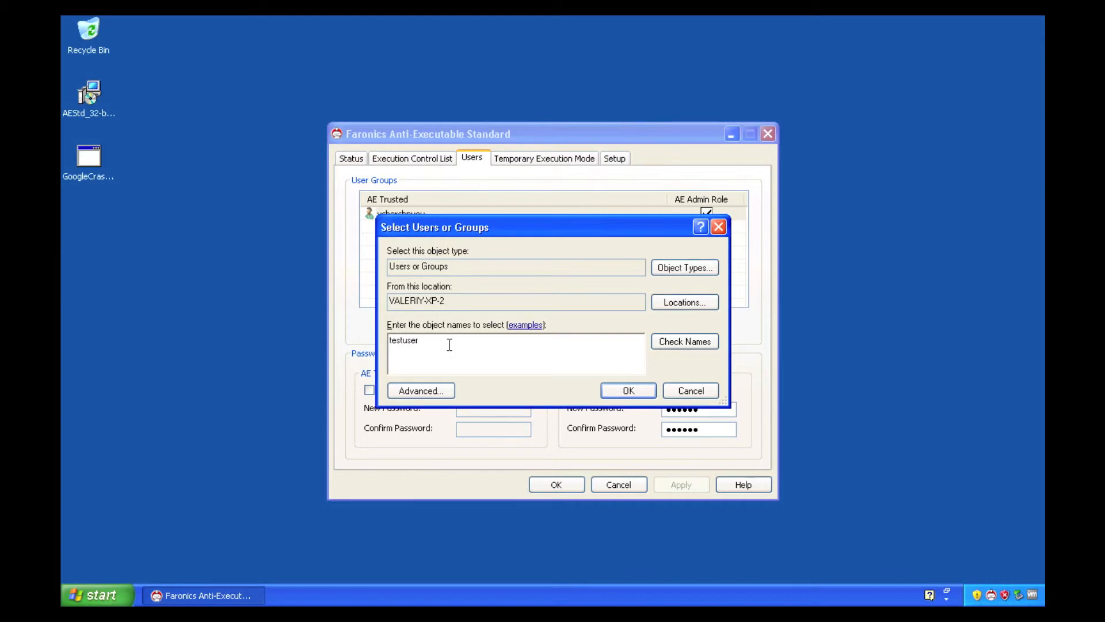
click(626, 390)
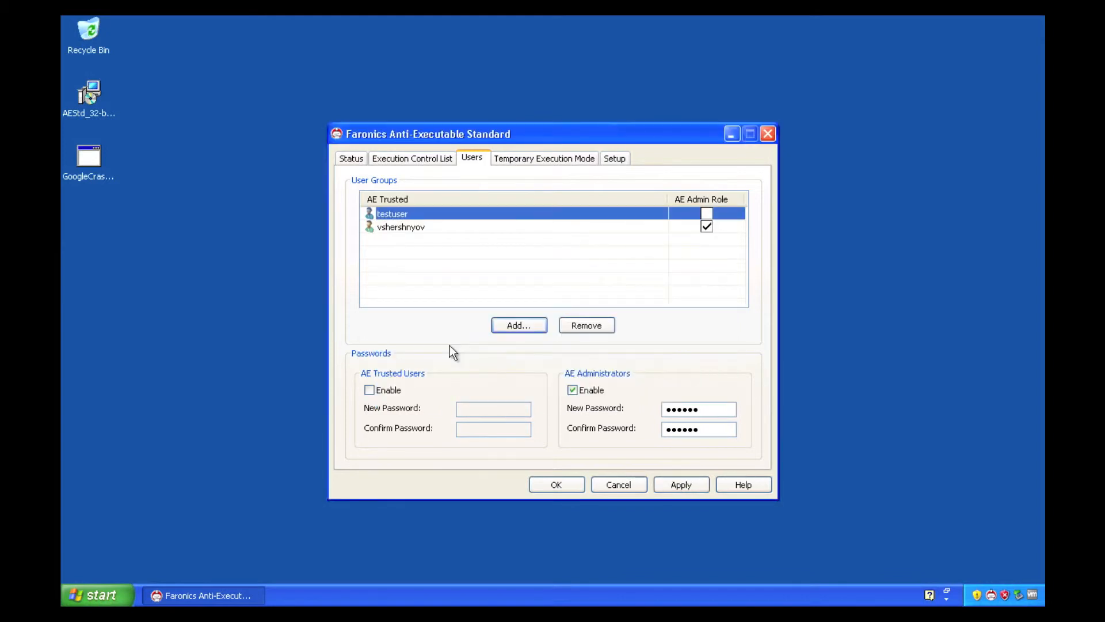
mouse_move(619, 219)
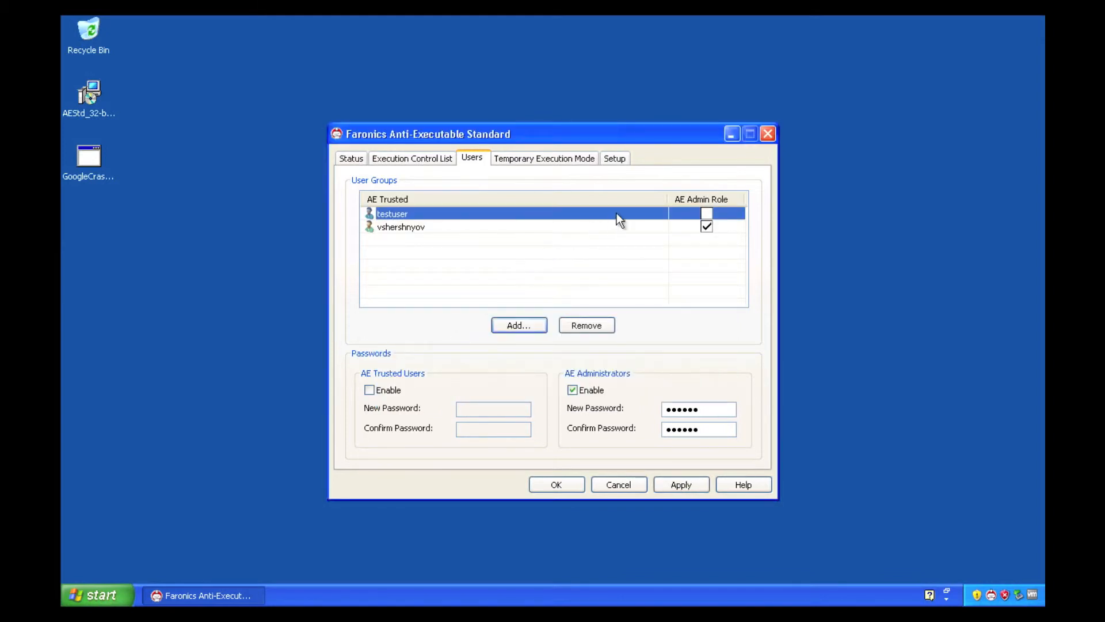
click(705, 213)
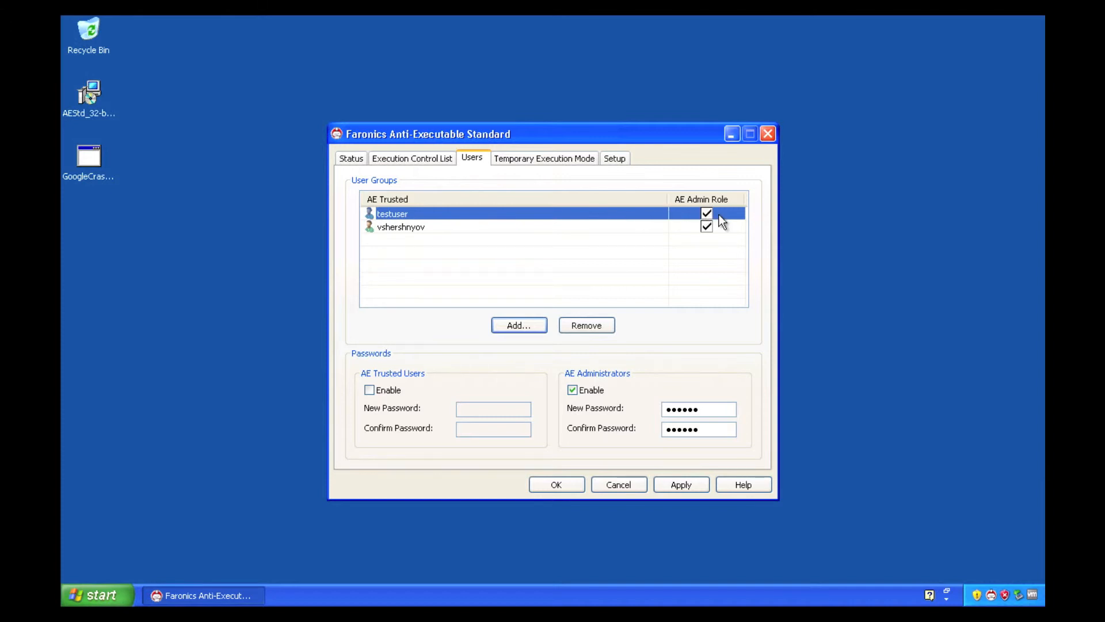
mouse_move(717, 222)
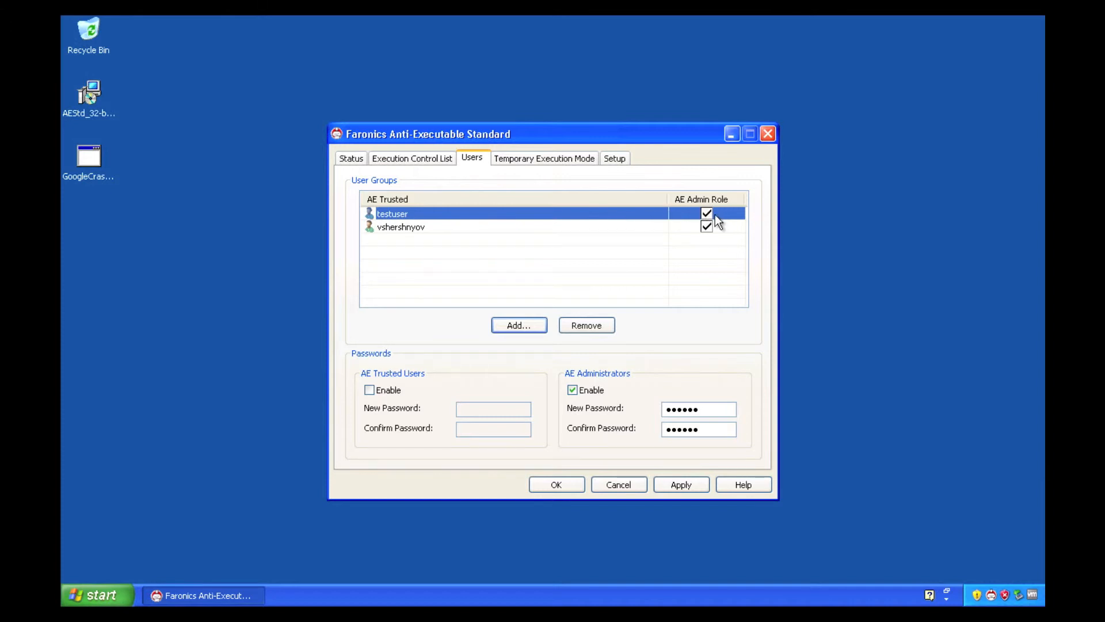
click(705, 214)
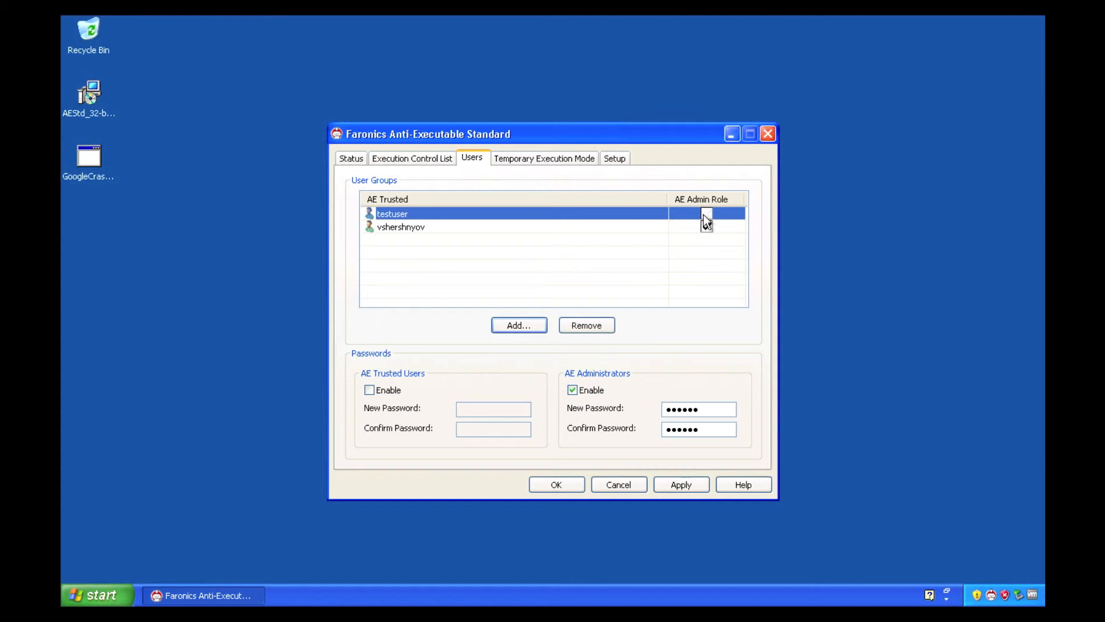
click(706, 227)
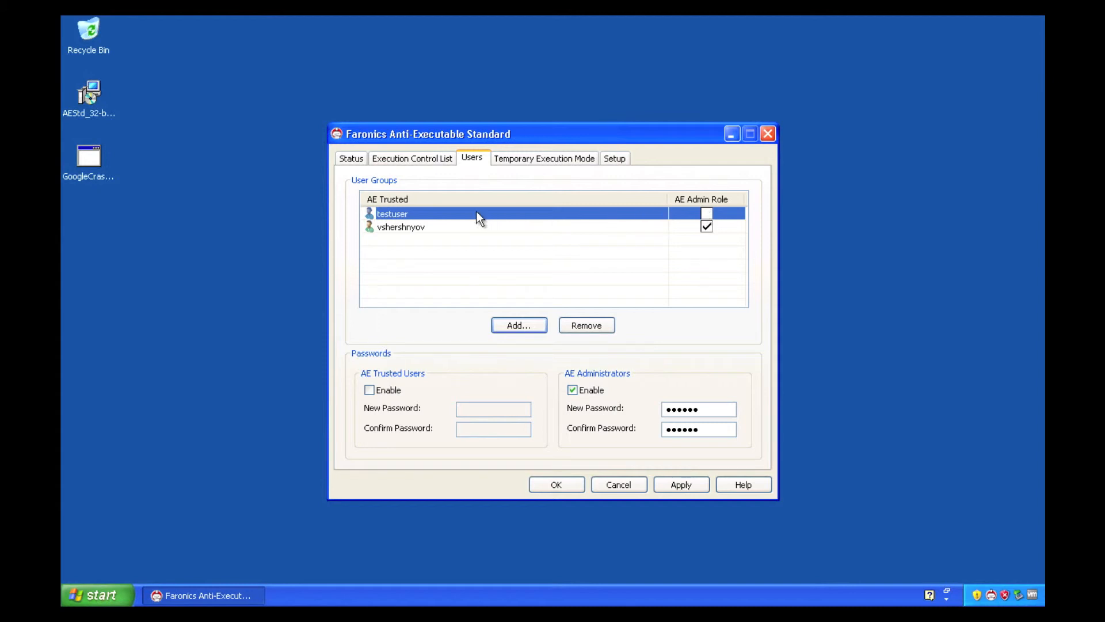
mouse_move(707, 472)
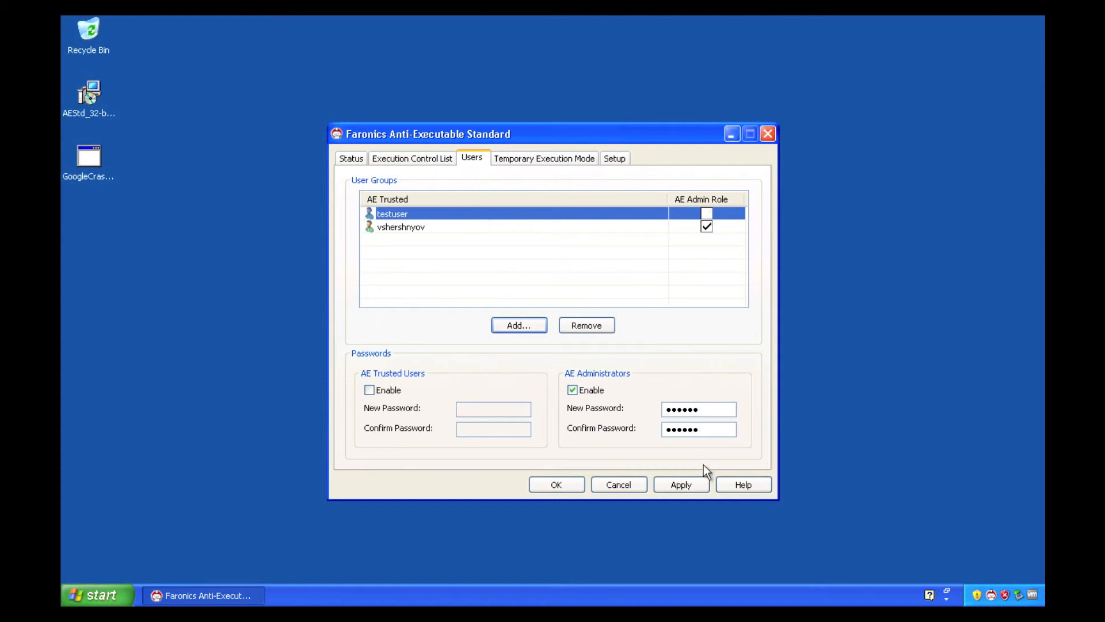
Apply the trusted user changes and close the Anti-Executable window
click(681, 485)
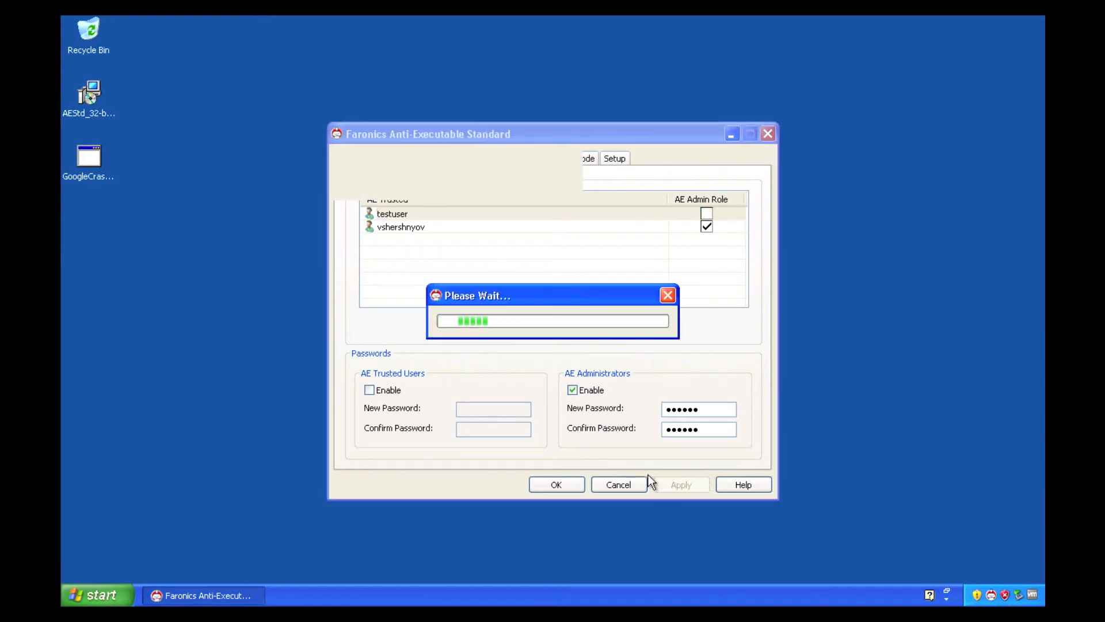
click(555, 485)
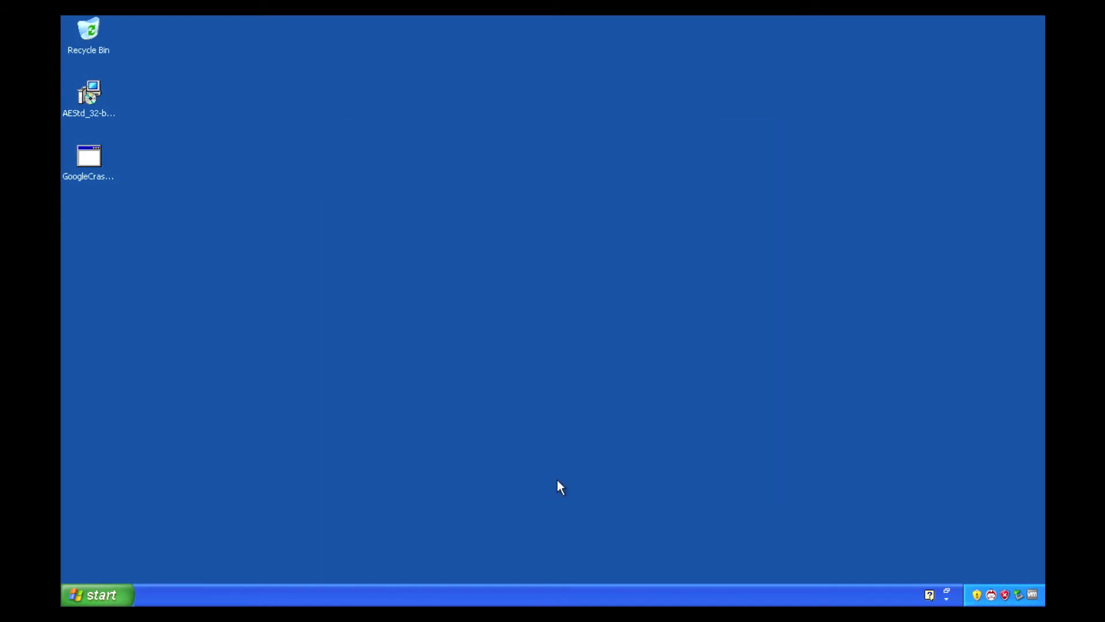